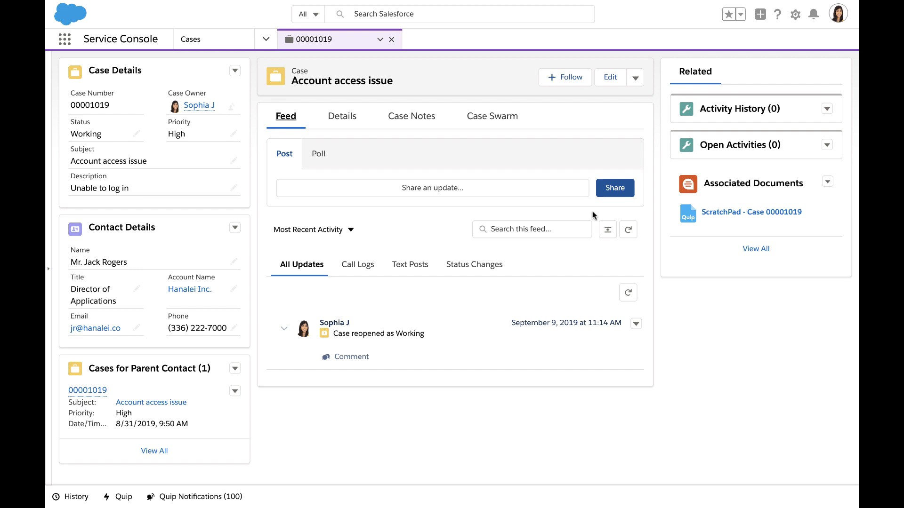
Note in the ScratchPad that the customer double-checked the integration is working
left_click(411, 116)
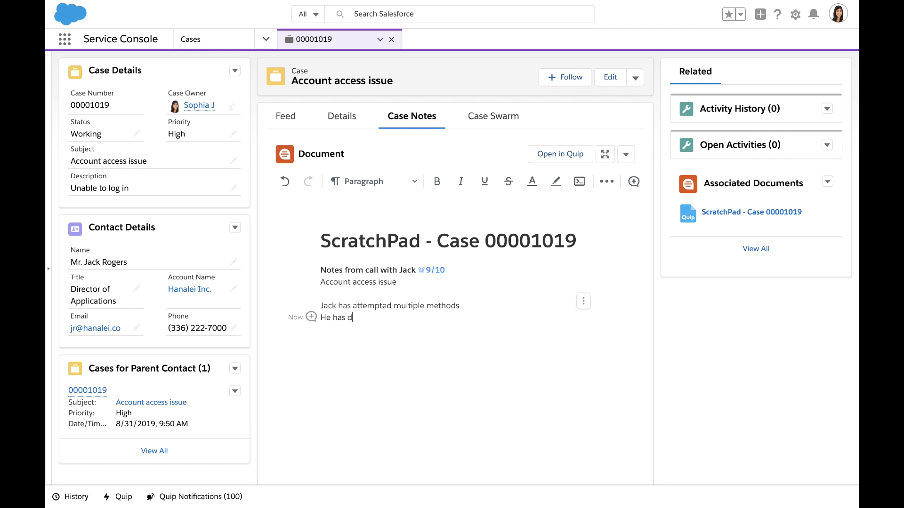
type("ouble-checked that the")
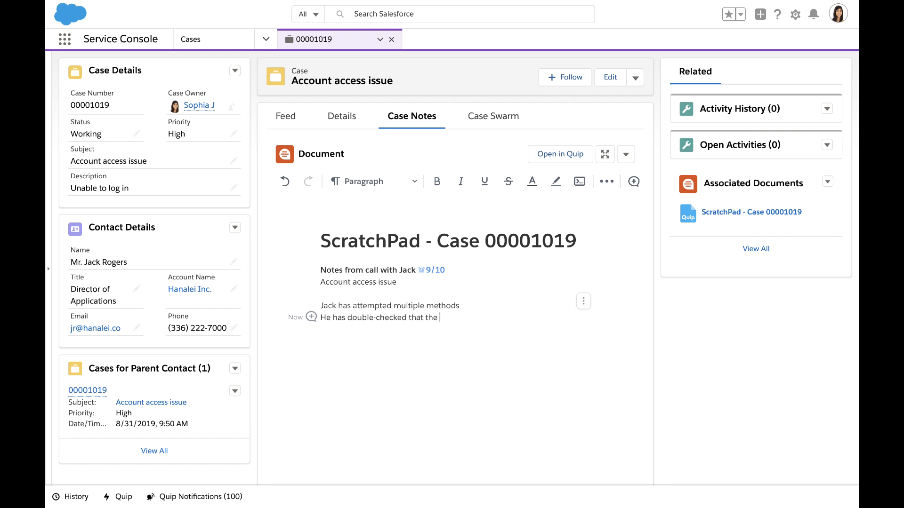
type("integration is working")
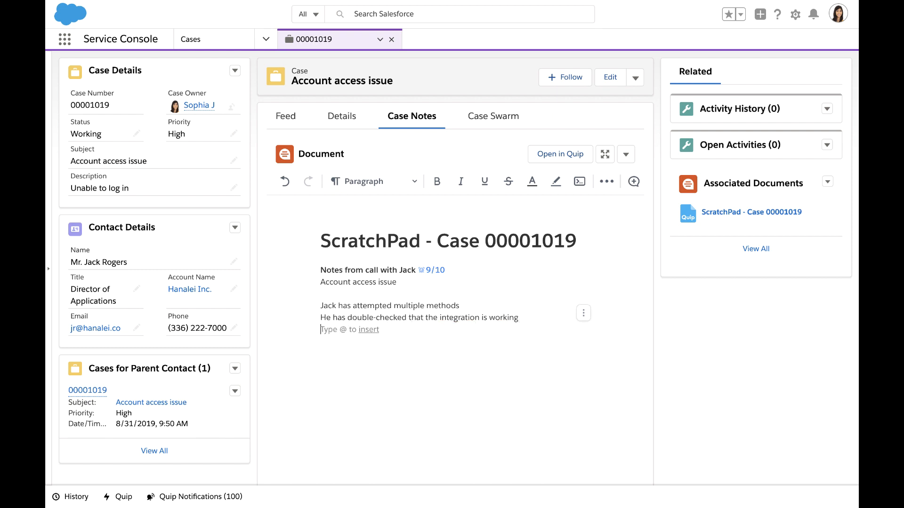
type("He believes it might be an up")
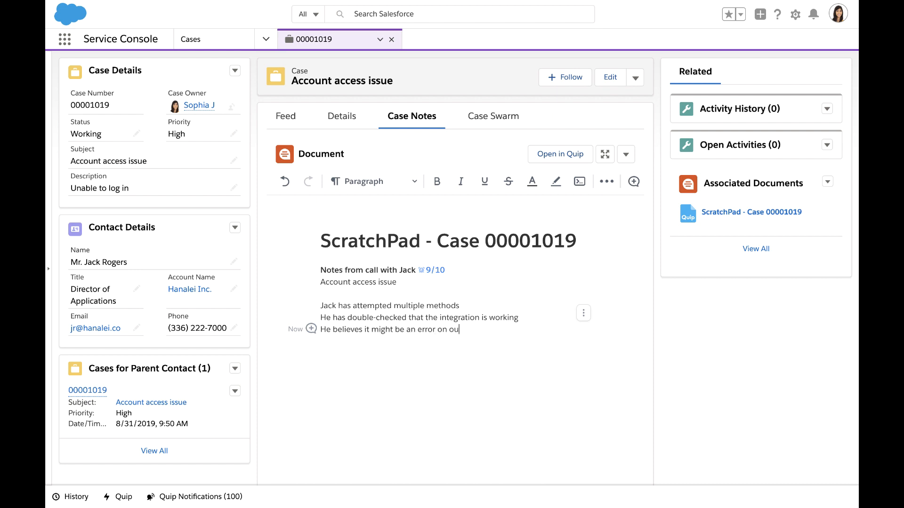
left_click(492, 116)
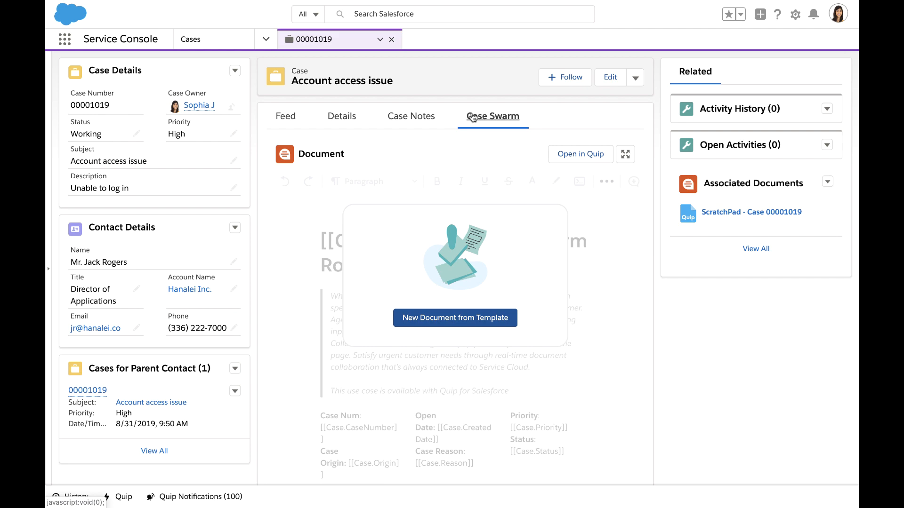
Start a new document from the Swarm Room template and review its preview
left_click(455, 317)
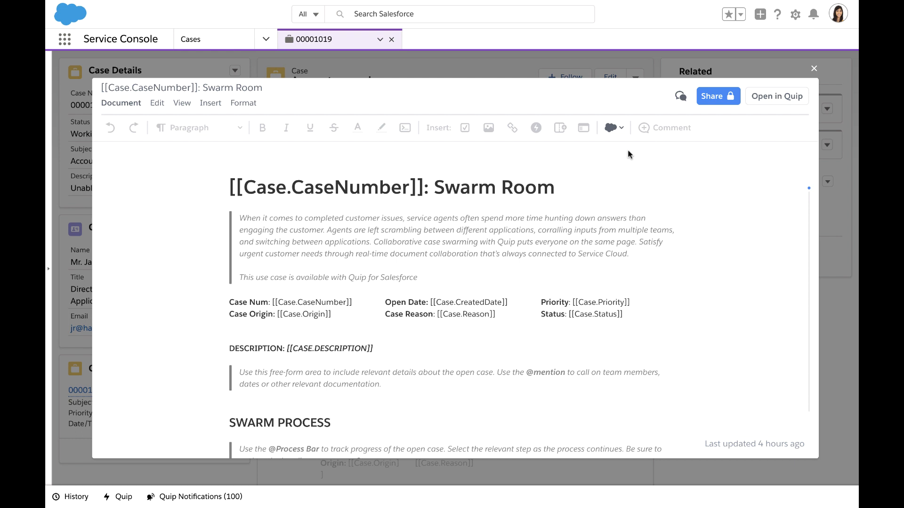
mouse_move(616, 309)
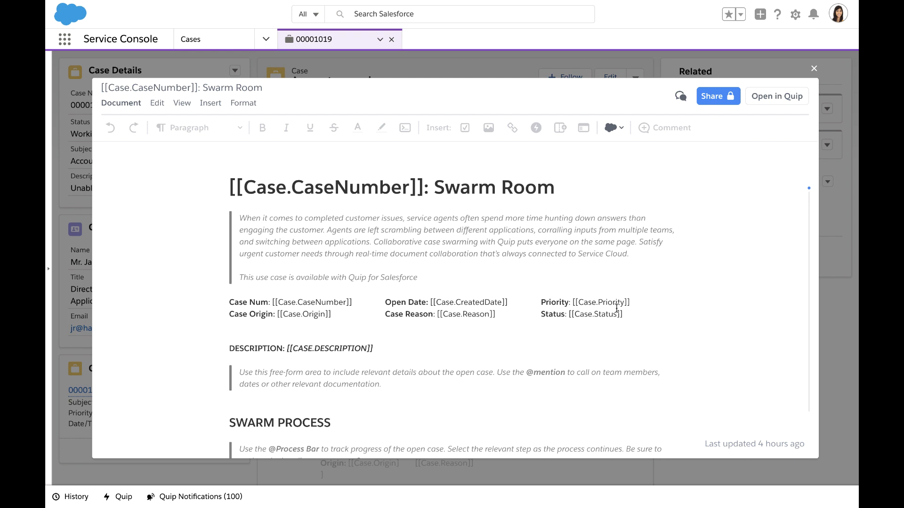
scroll("down", 3)
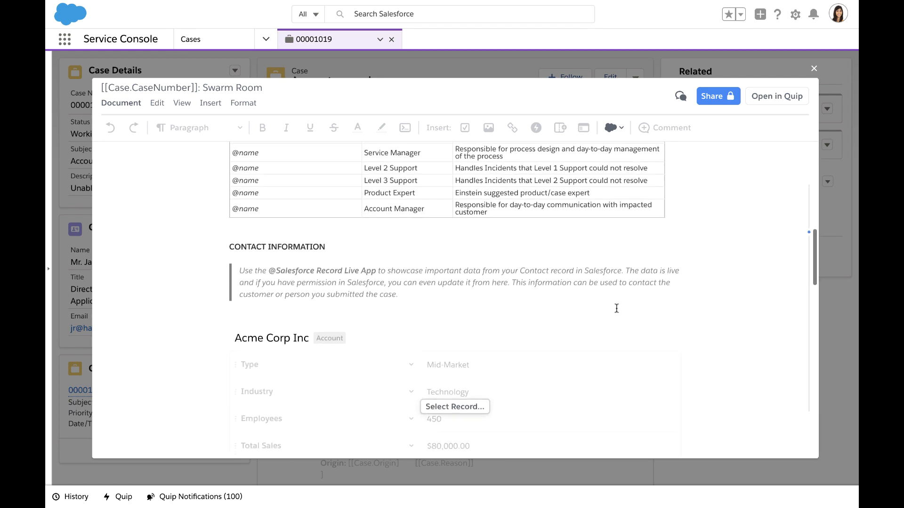
scroll("down", 3)
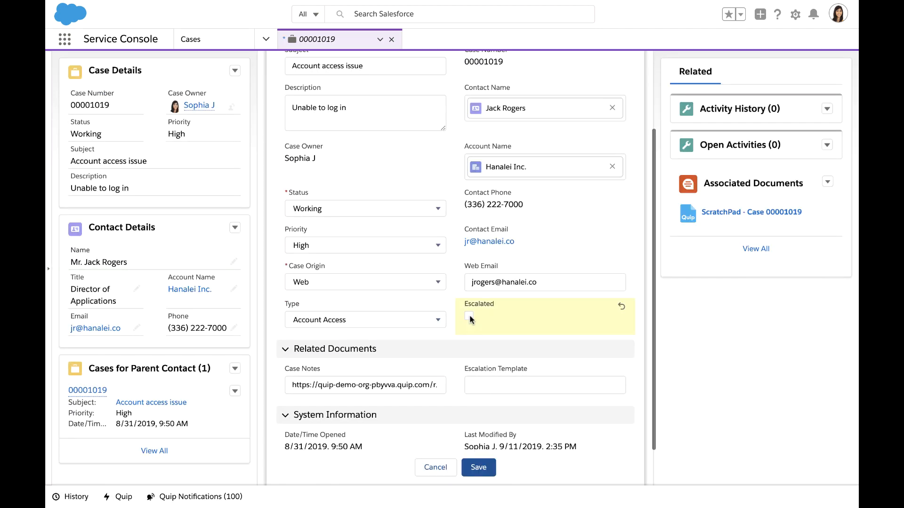
Mark the case Escalated, save it, and review the new 00001019: Swarm Room document
left_click(478, 467)
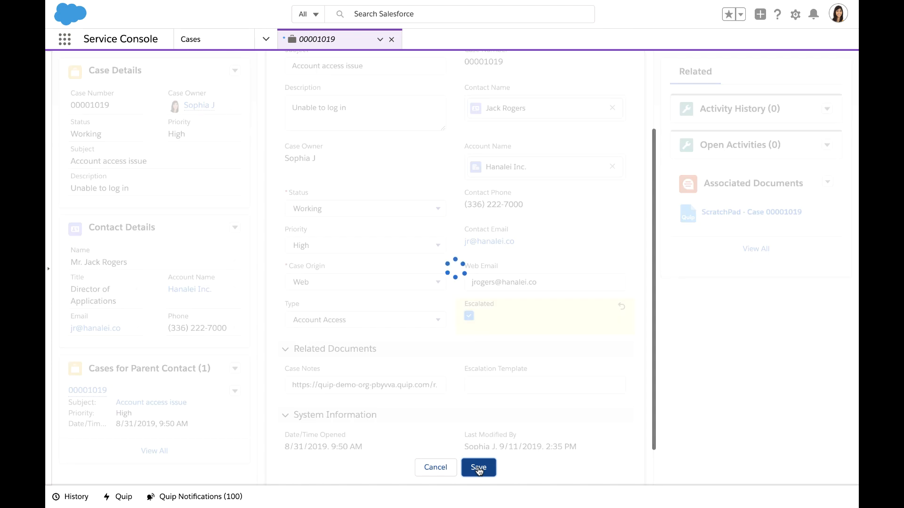
left_click(478, 468)
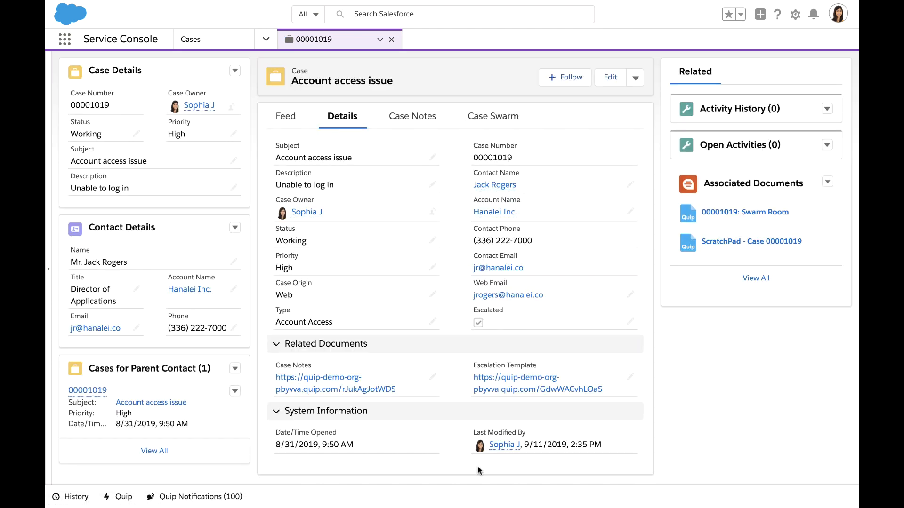
left_click(492, 116)
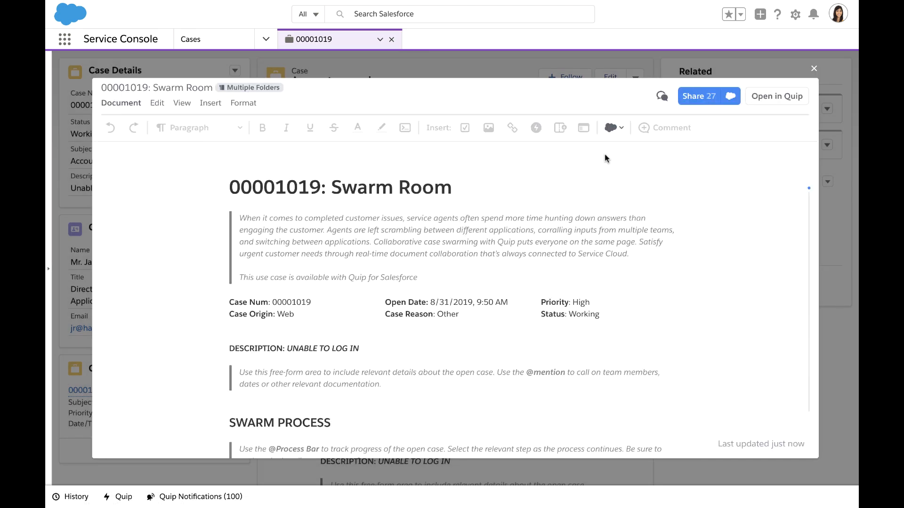
mouse_move(623, 326)
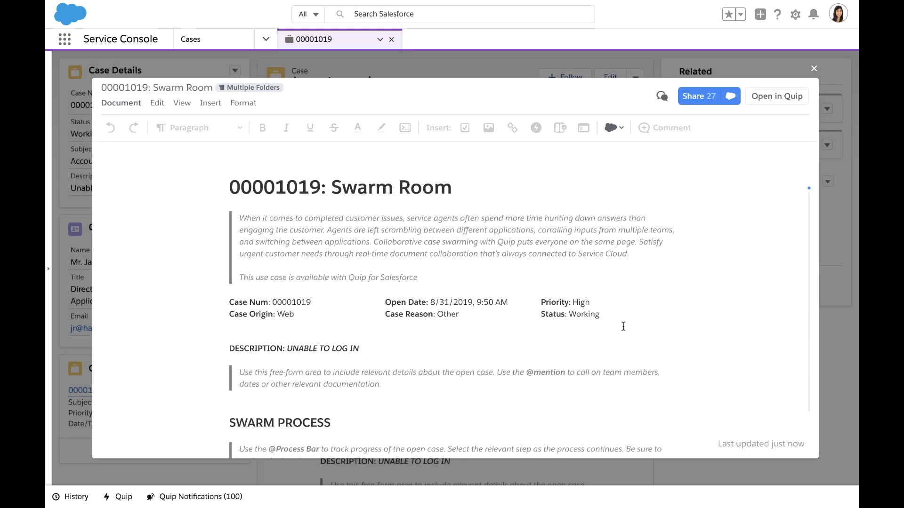
scroll("down", 3)
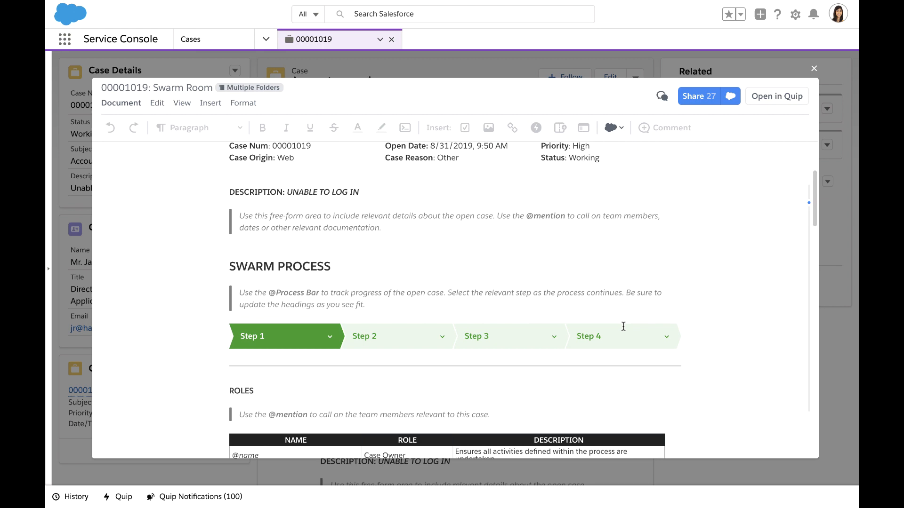
scroll("down", 3)
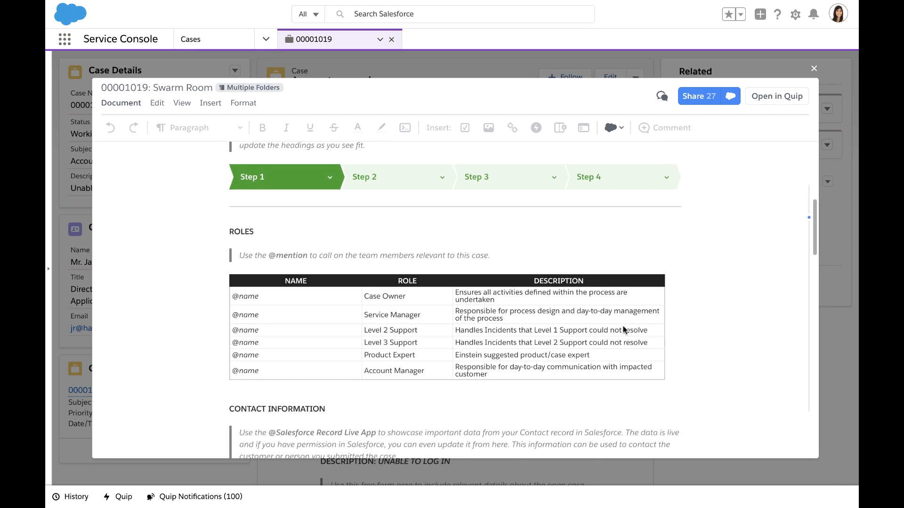
scroll("down", 3)
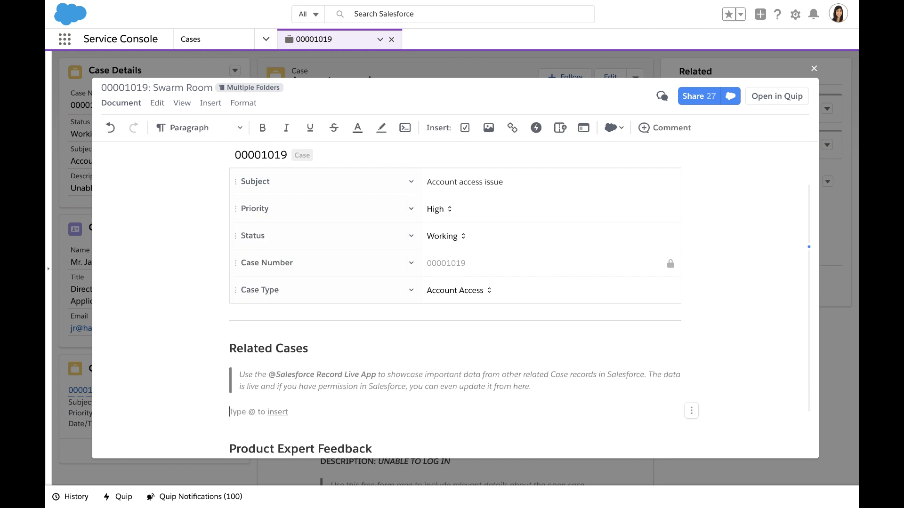
Import the System Access Issues report into the document as live data
left_click(558, 127)
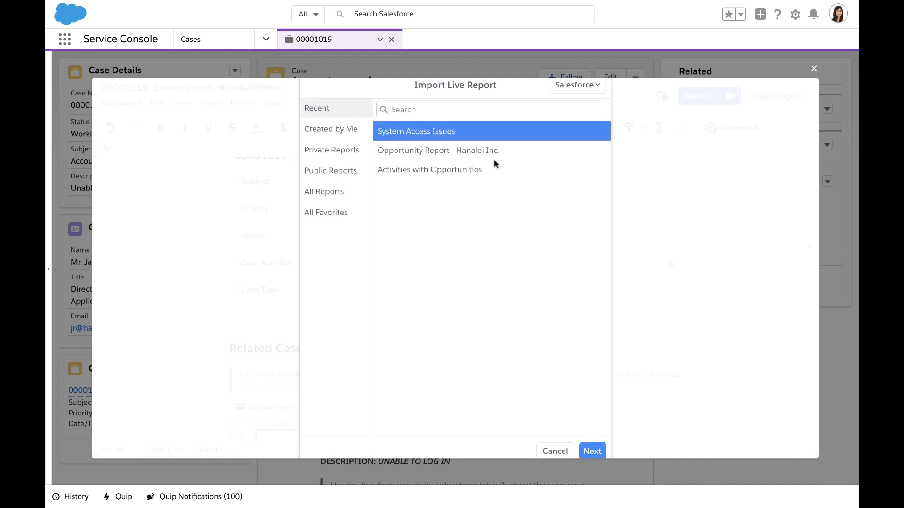
left_click(592, 450)
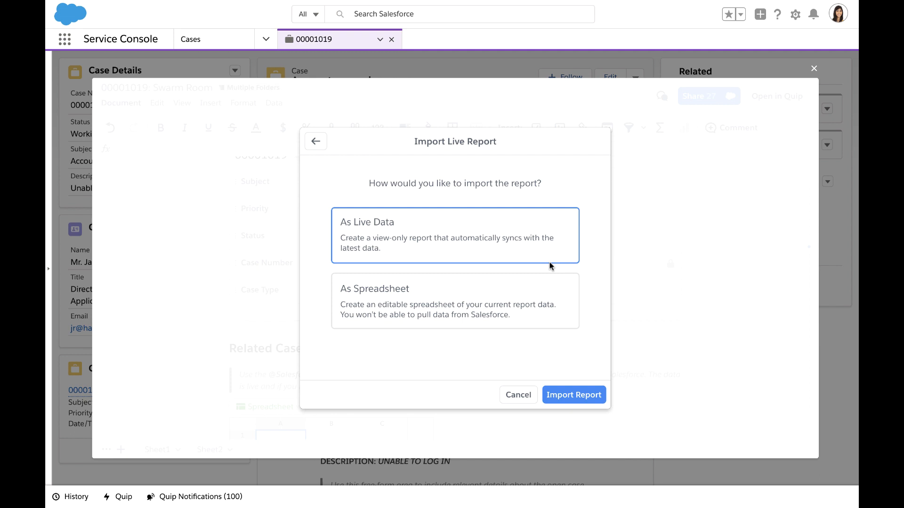
left_click(574, 394)
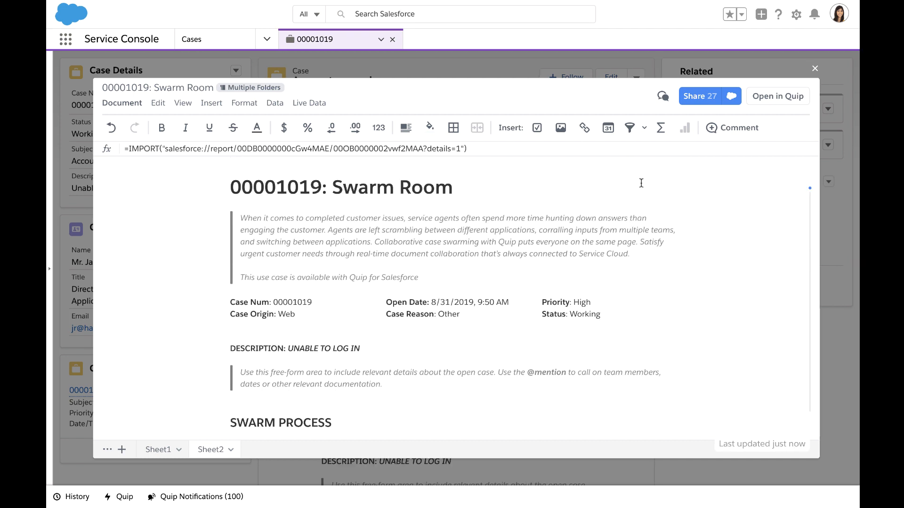
mouse_move(699, 96)
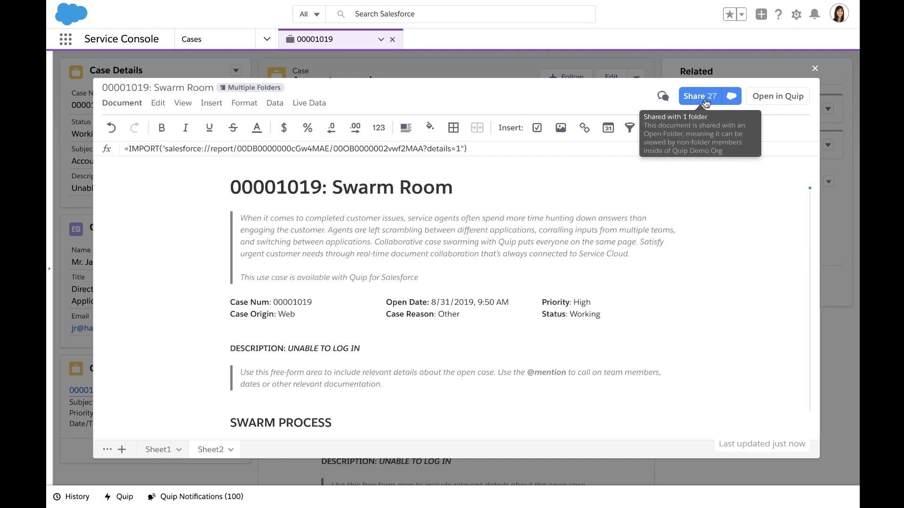
Review the document's sharing members, close the list, and show its conversation
left_click(694, 96)
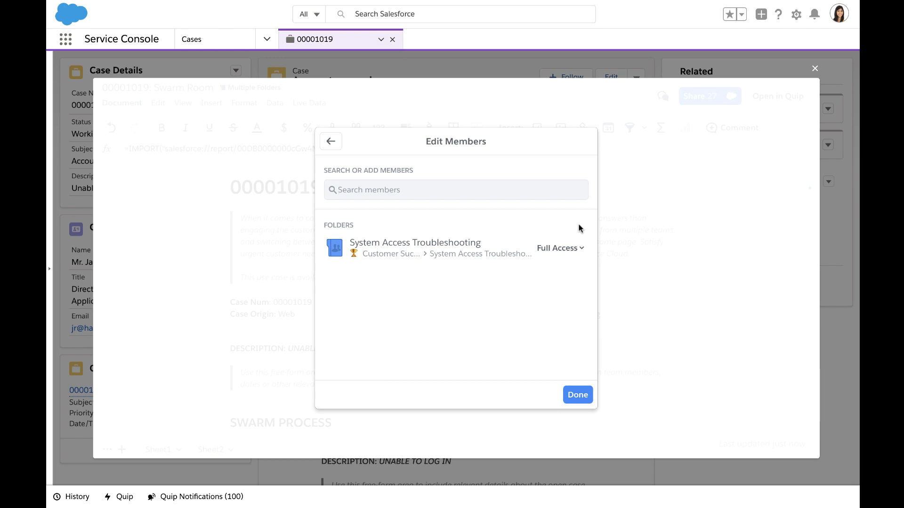
left_click(577, 394)
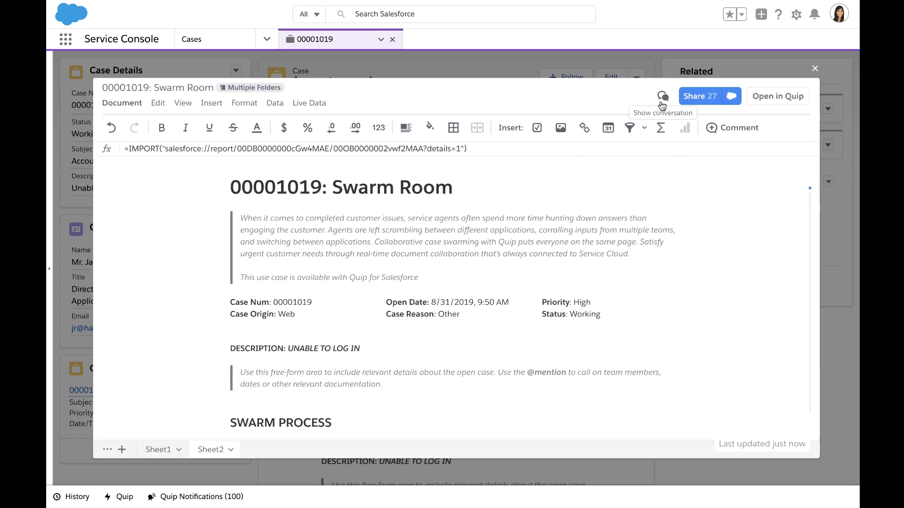
left_click(662, 96)
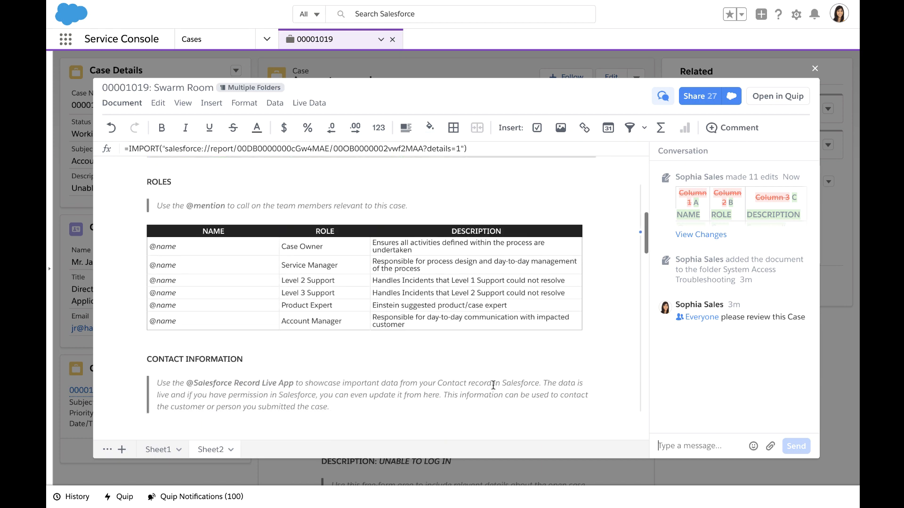
Replace both placeholder tasks with 'Review system status by 9/12' and begin @-assigning it
scroll("down", 3)
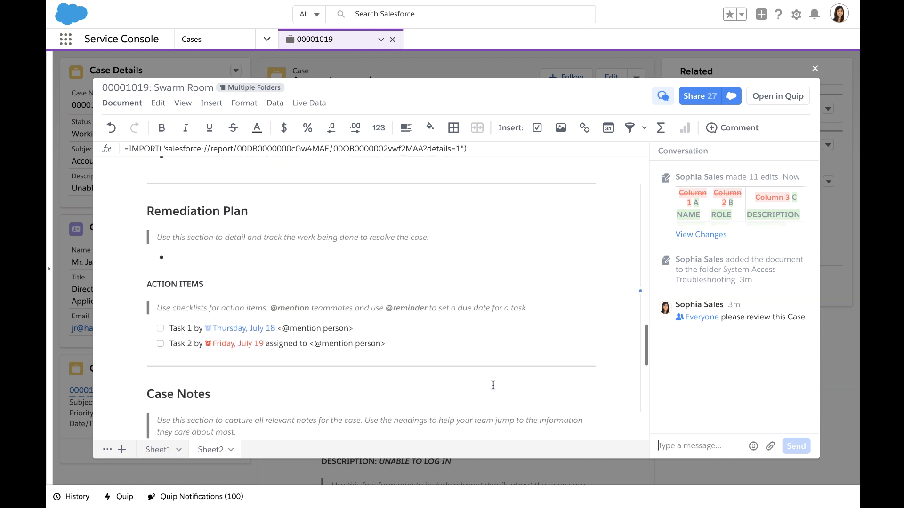
scroll("down", 3)
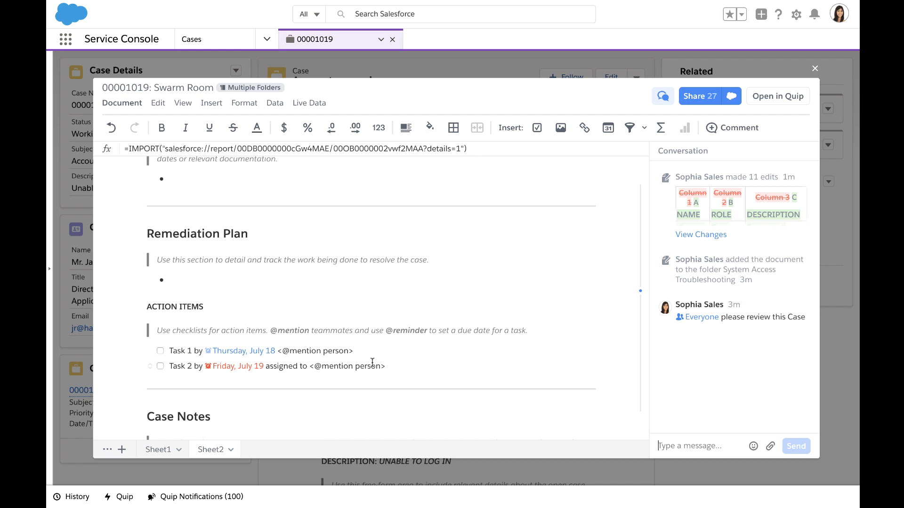
left_click_drag(170, 350, 383, 366)
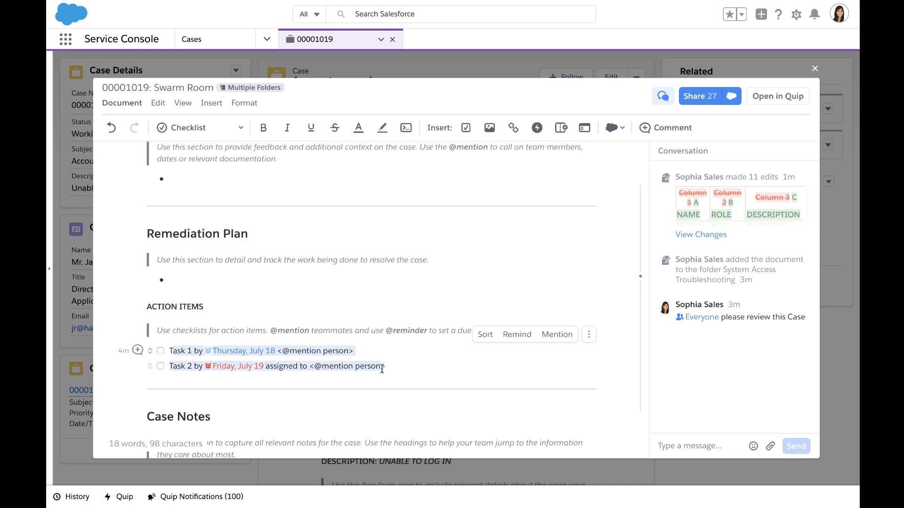
type("Review s")
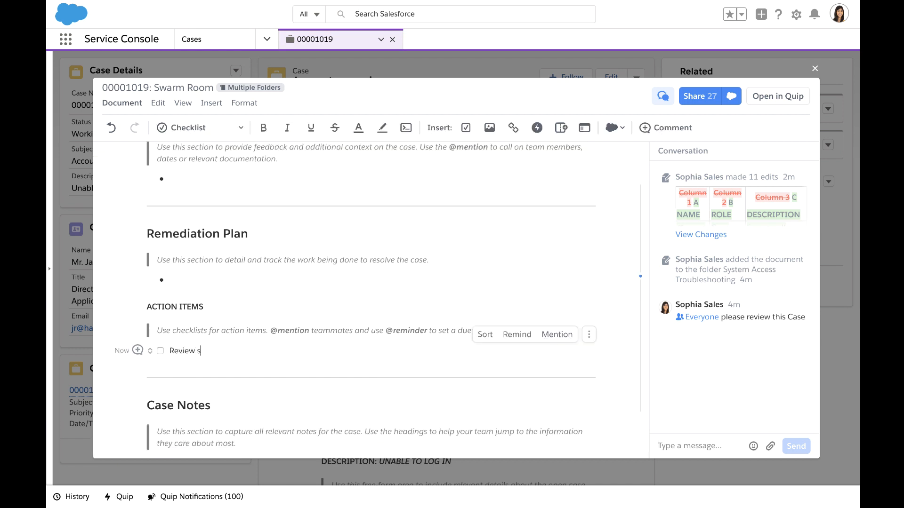
type("ystem status")
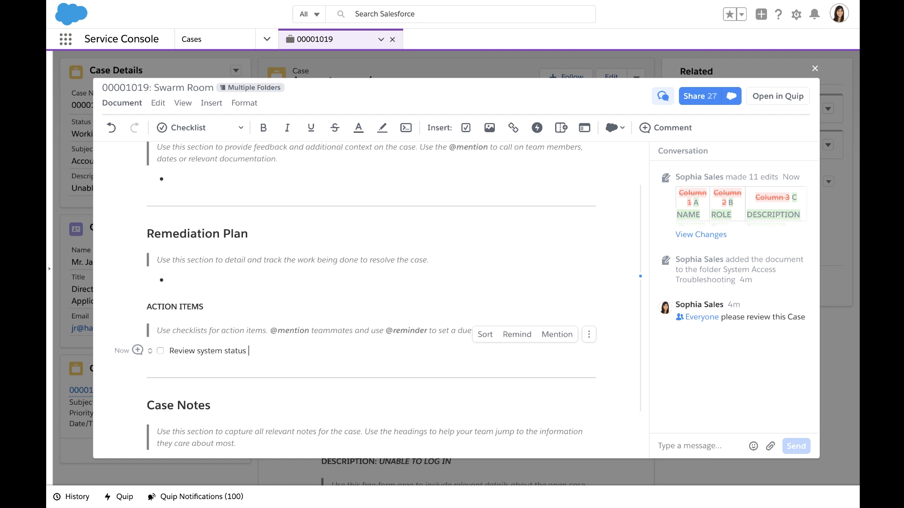
type("by 9/12")
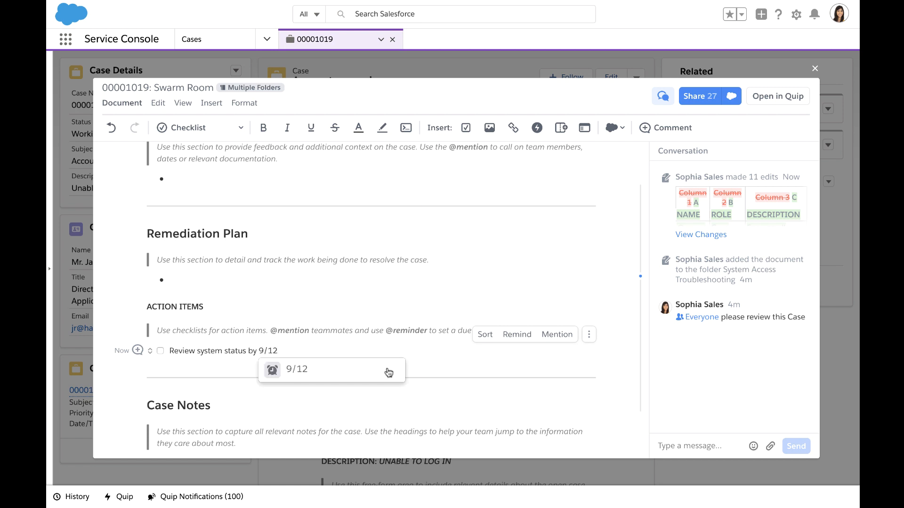
type("@que")
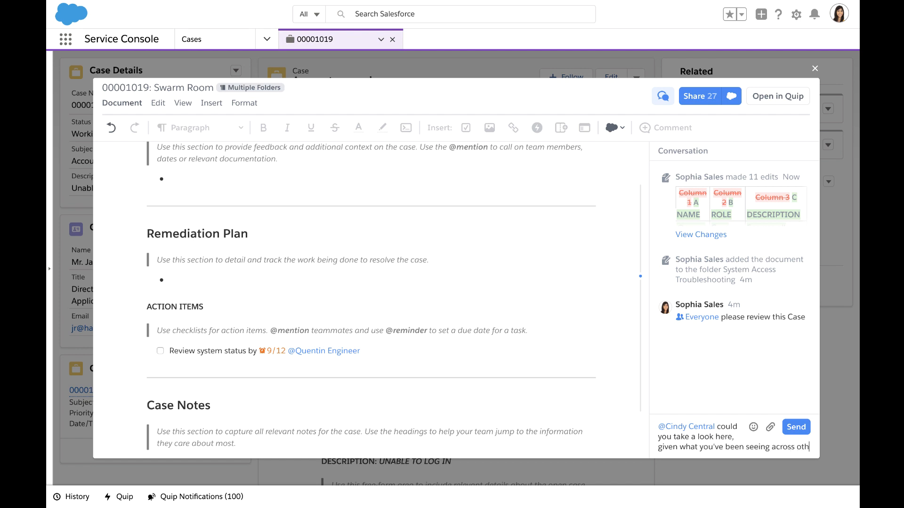
left_click(796, 427)
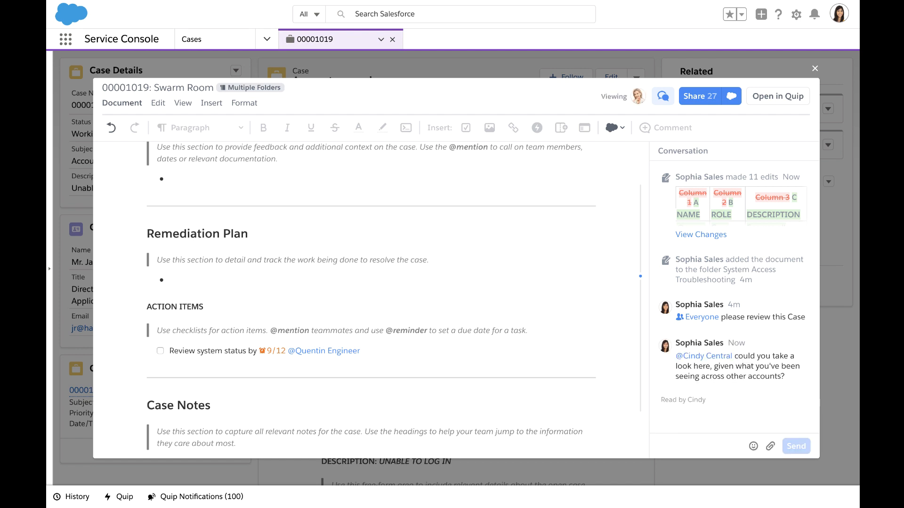